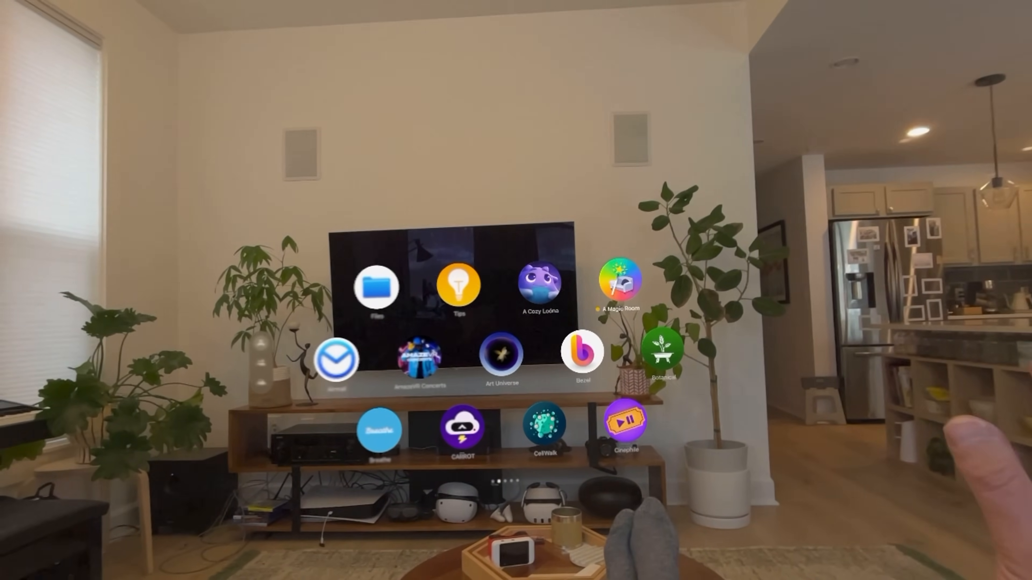
Step: Launch Magic Room and reveal the living room as a Colorful Mesh wireframe, with the effect list shown
left_click(619, 285)
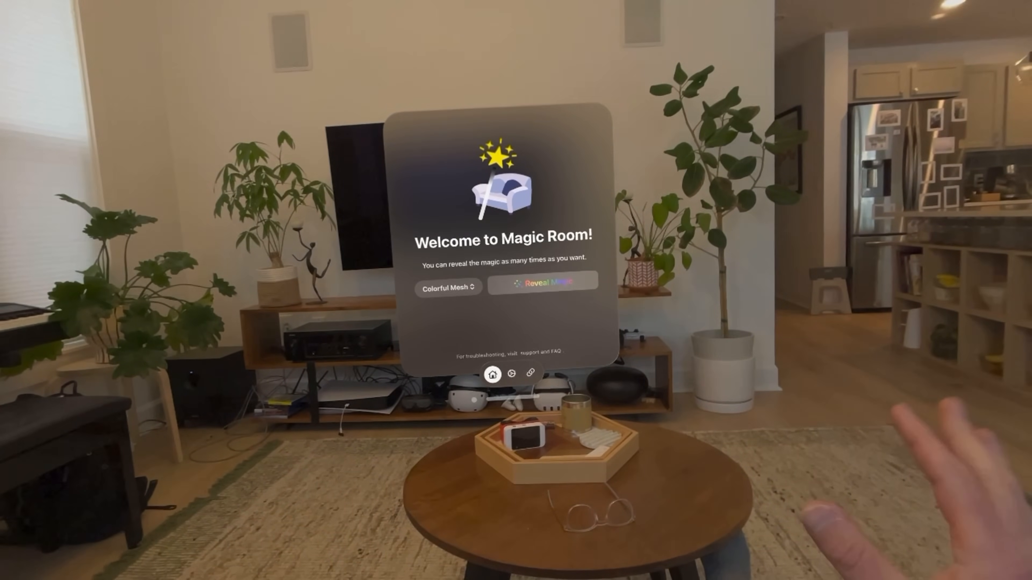
left_click(543, 282)
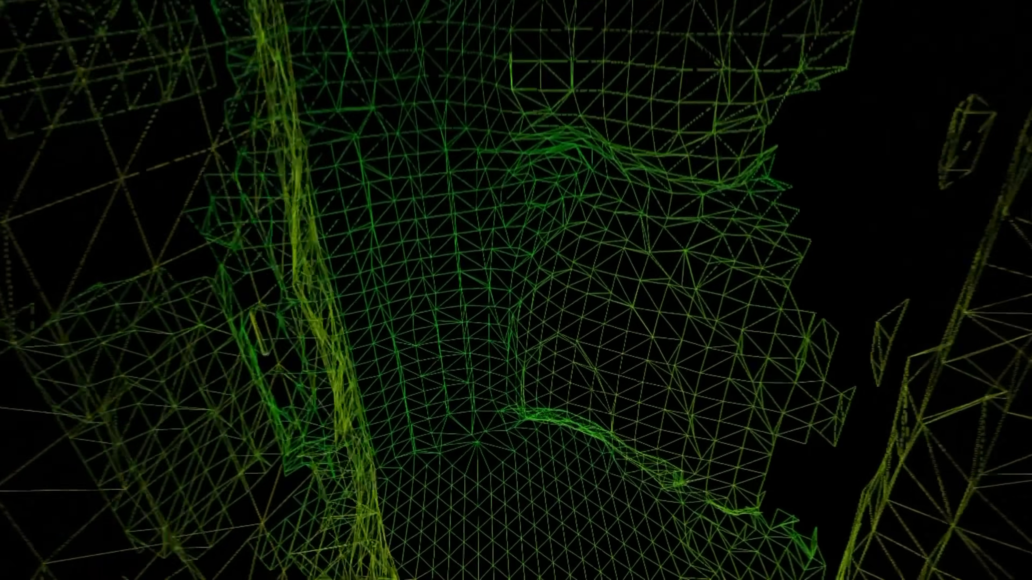
left_click(530, 339)
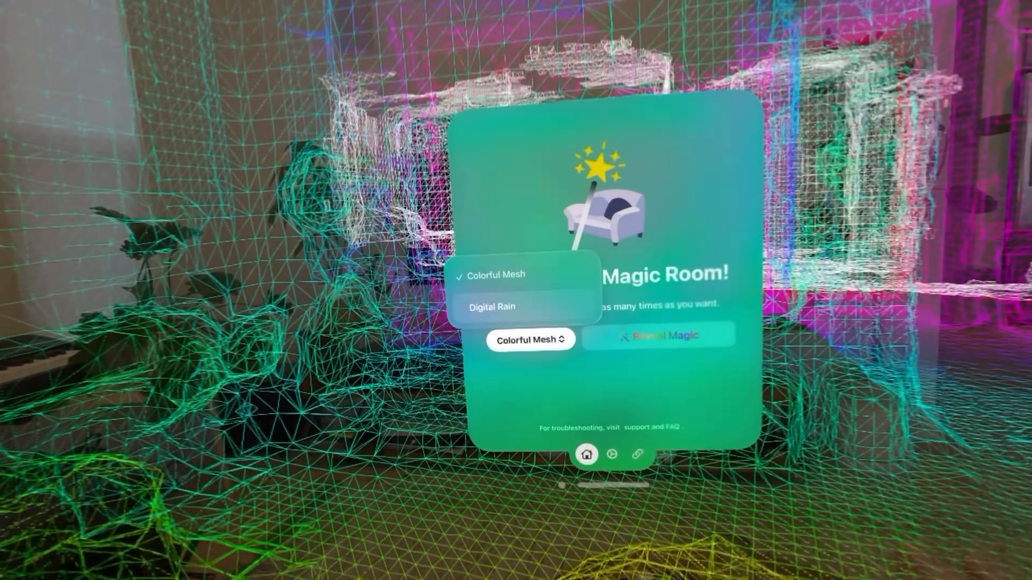
Step: Choose the Digital Rain effect and reveal the room with it
left_click(491, 307)
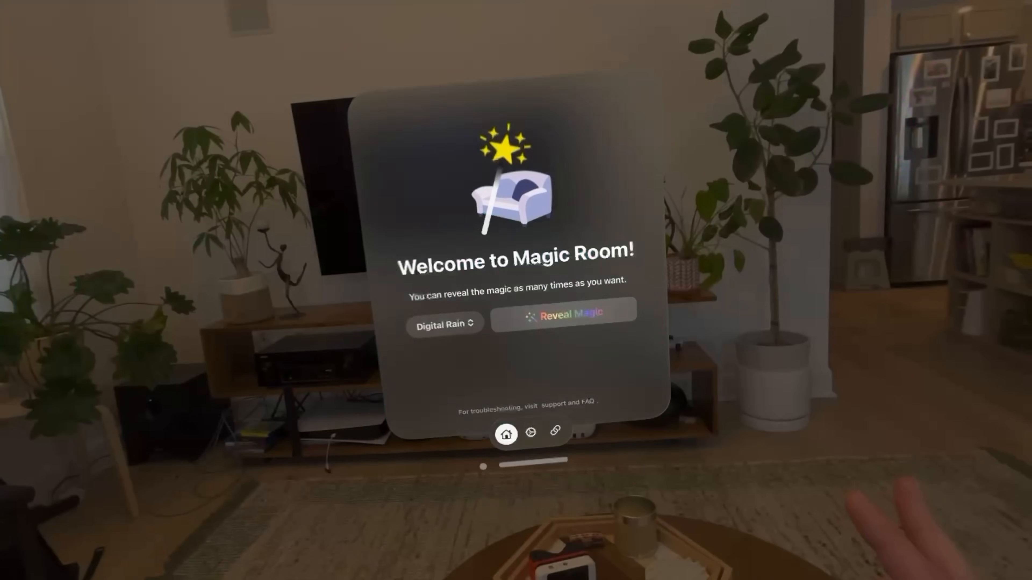
left_click(561, 314)
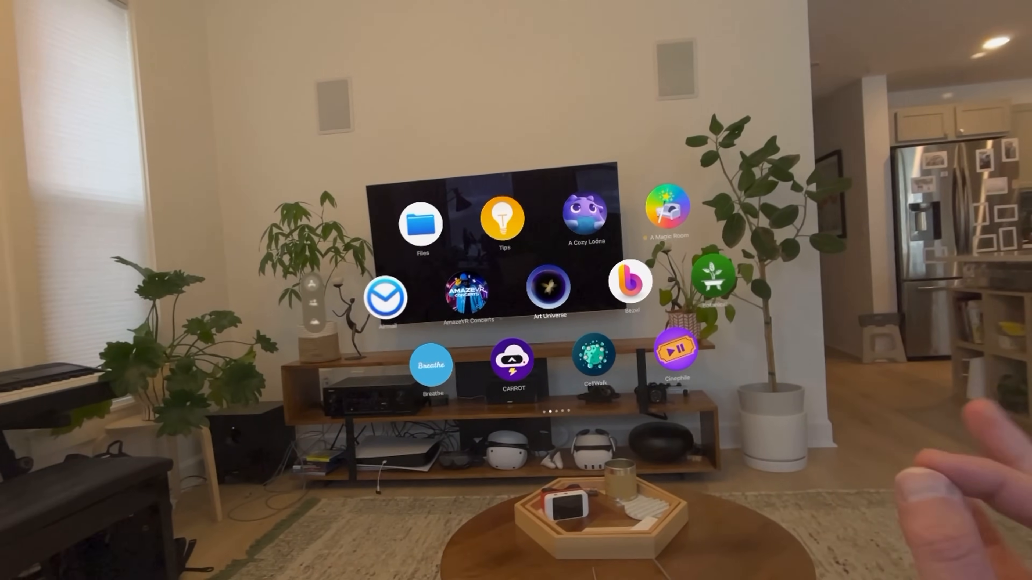
left_click(547, 288)
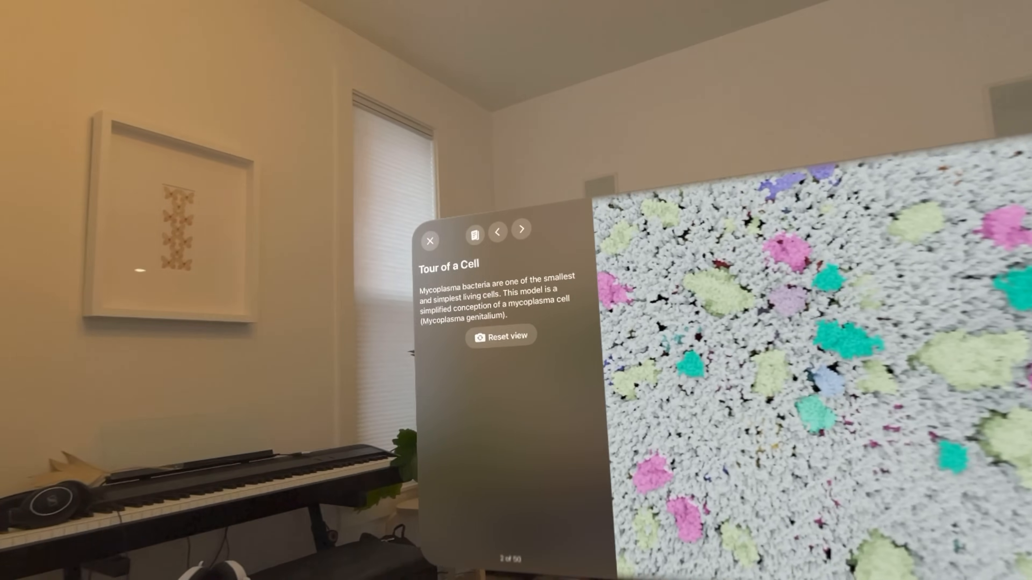
Step: Advance the Tour of a Cell through cytoplasm and nucleoid to the coloured-molecule close-up
left_click(521, 229)
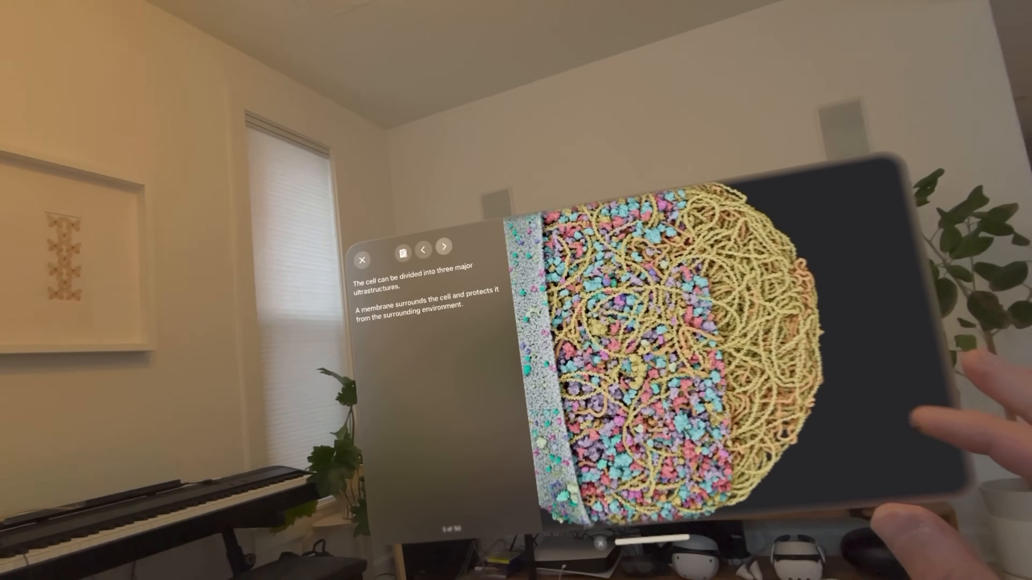
left_click(443, 246)
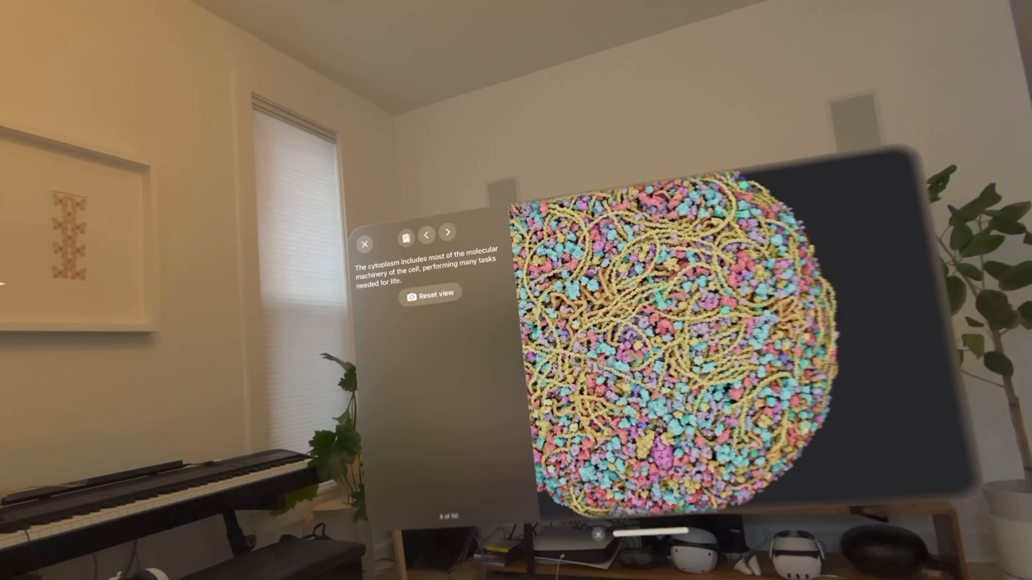
left_click(447, 232)
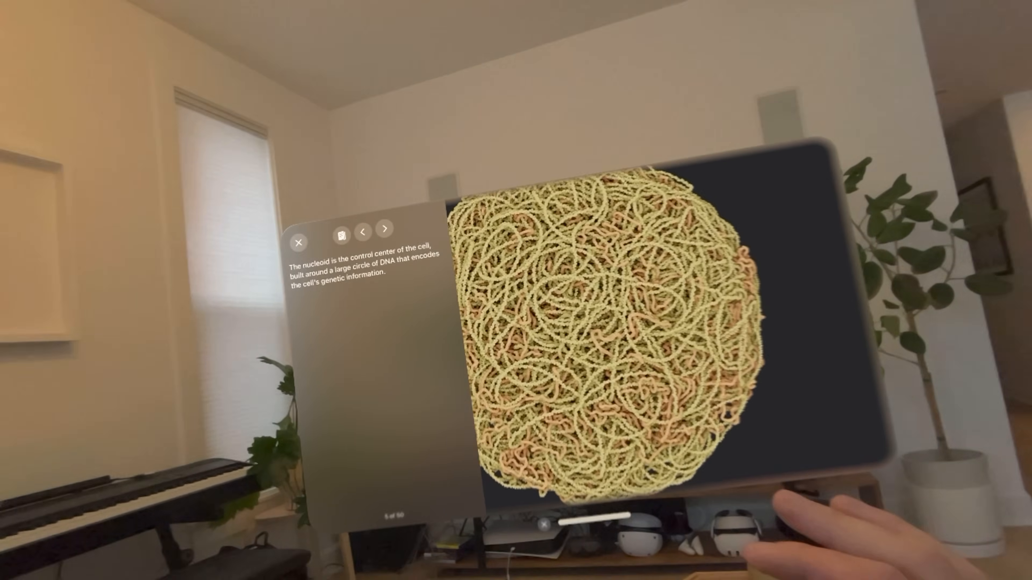
left_click(384, 228)
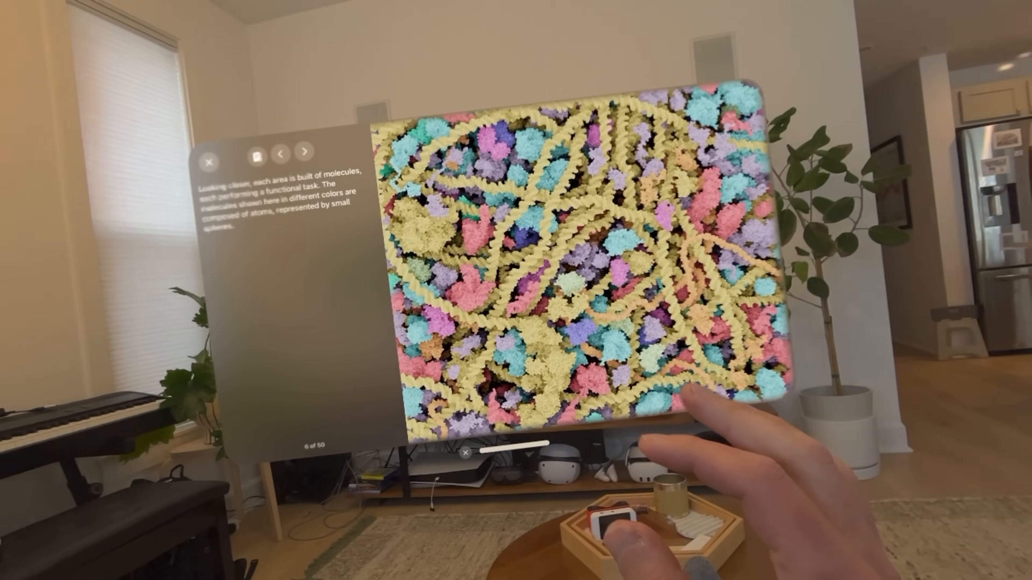
left_click(304, 151)
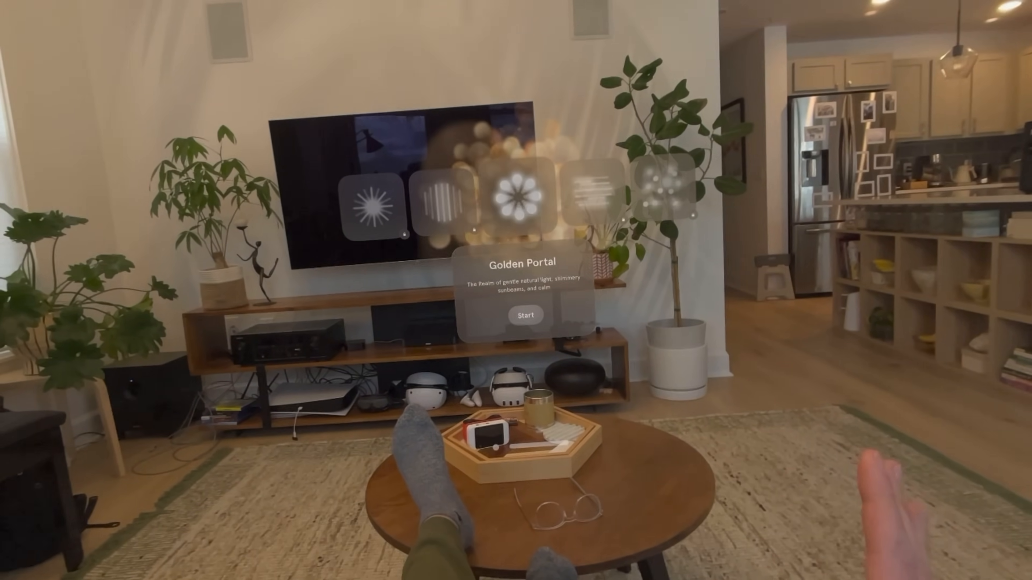
Step: Start the Golden Portal soundscape in Endel
left_click(526, 316)
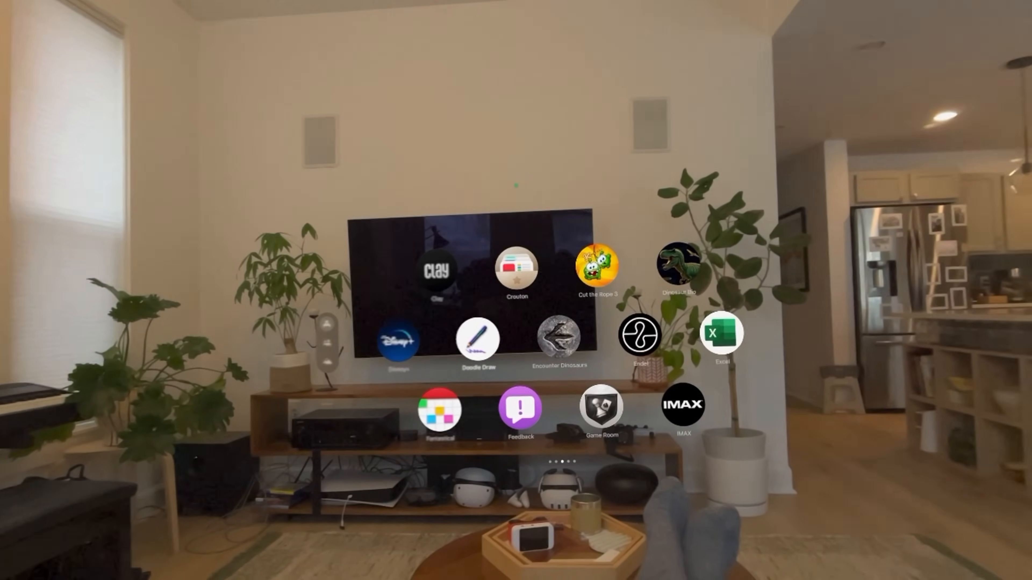
Step: Launch Doodle Draw, sketch yellow squiggles on the canvas and pick up the eraser
left_click(477, 339)
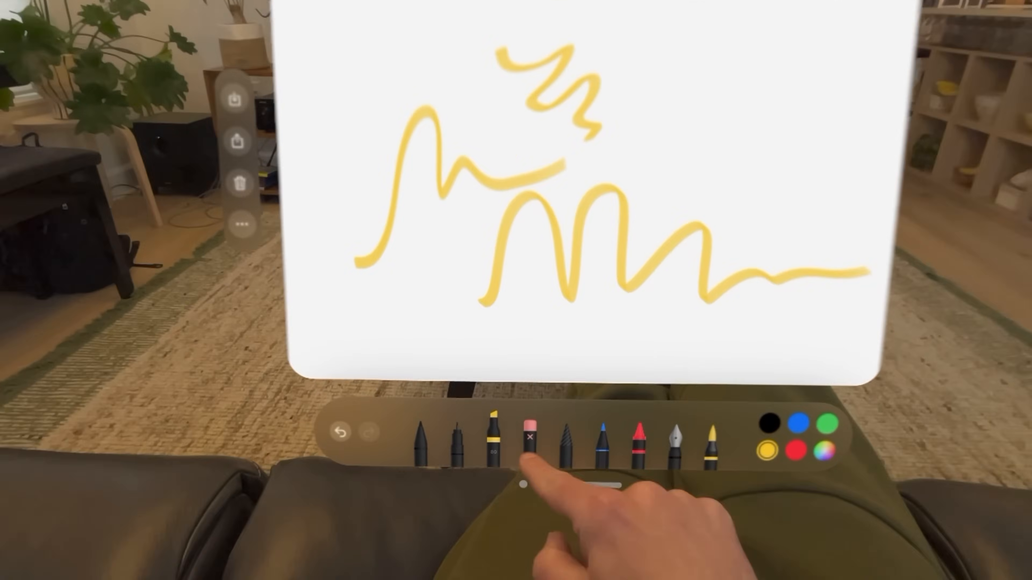
left_click(527, 437)
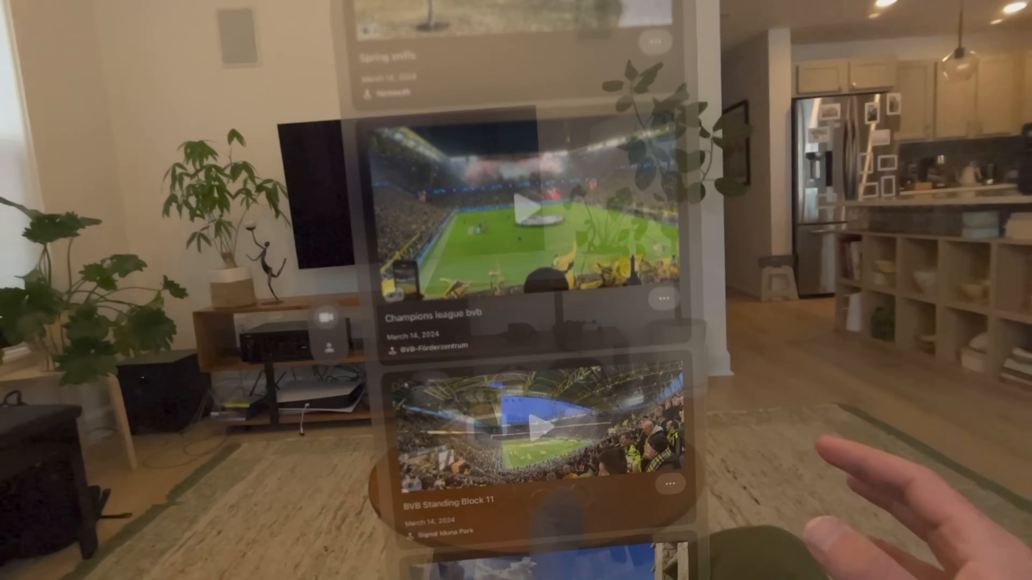
Step: Scroll the ImmersiShare feed past Champions League BVB to the Sagrada Família Barcelona and Florence clips
scroll("down", 3)
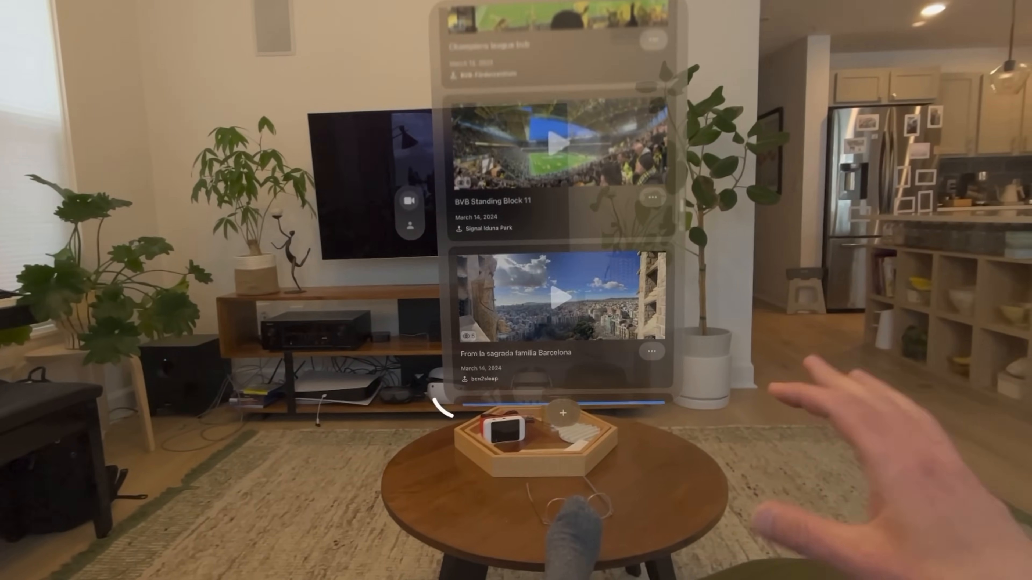
scroll("down", 3)
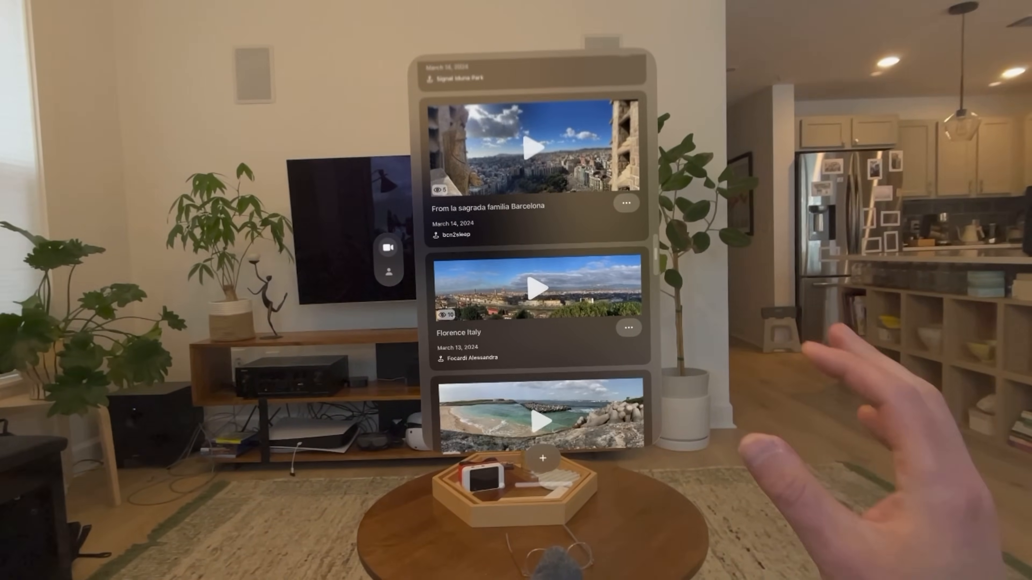